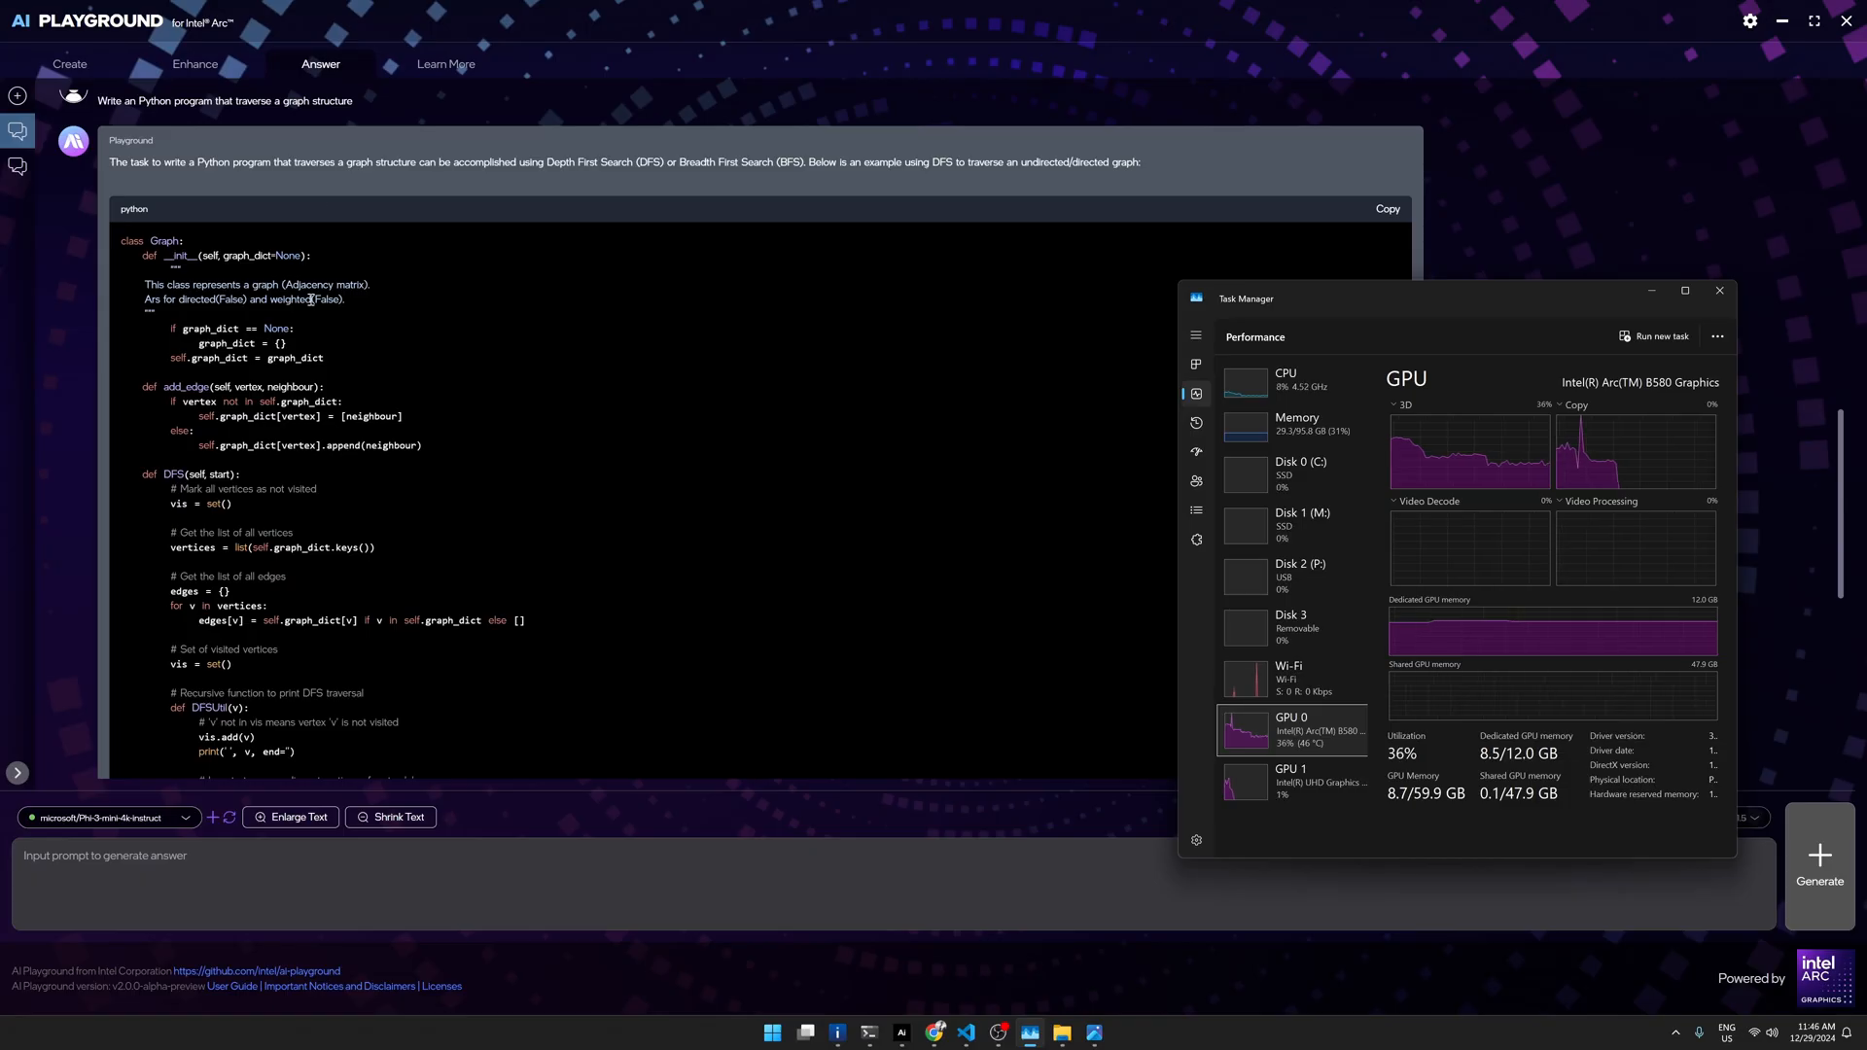
Step: Scroll down the Answer tab to the DFS example usage and expected traversal output
scroll(down, 3)
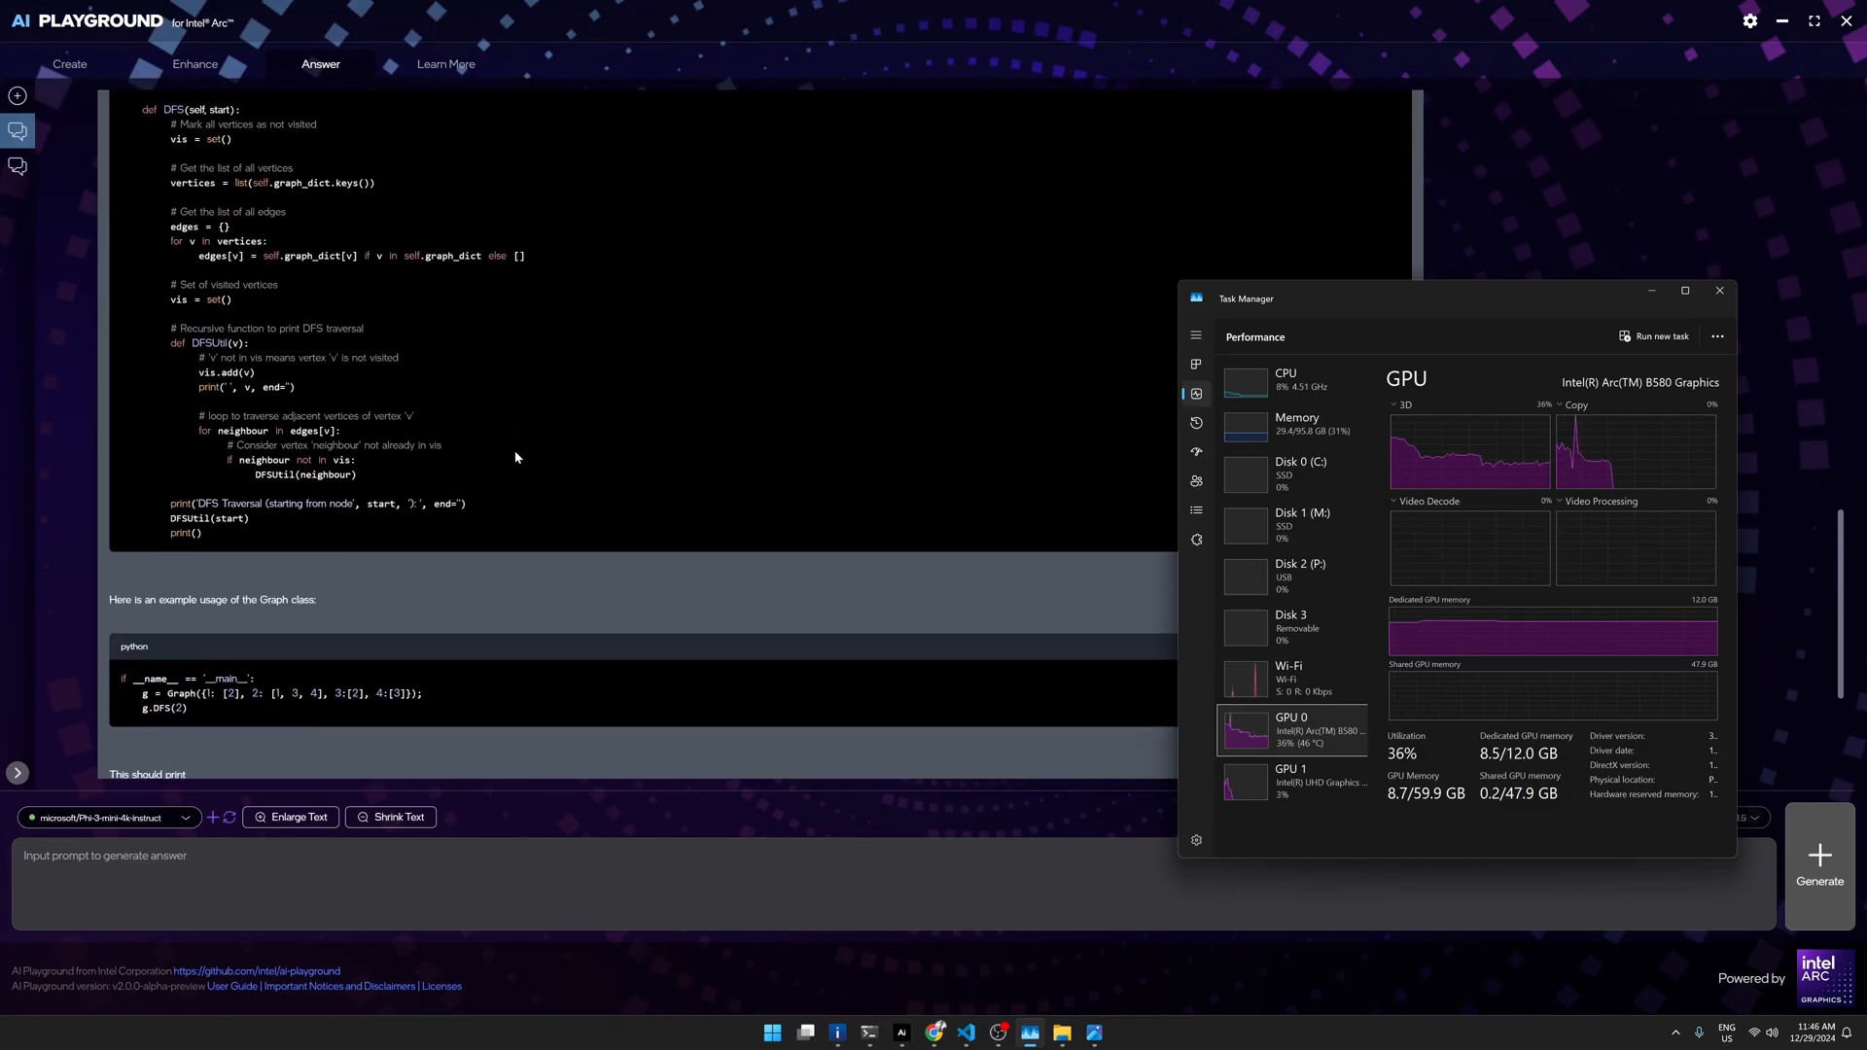
scroll(down, 3)
text(Wri)
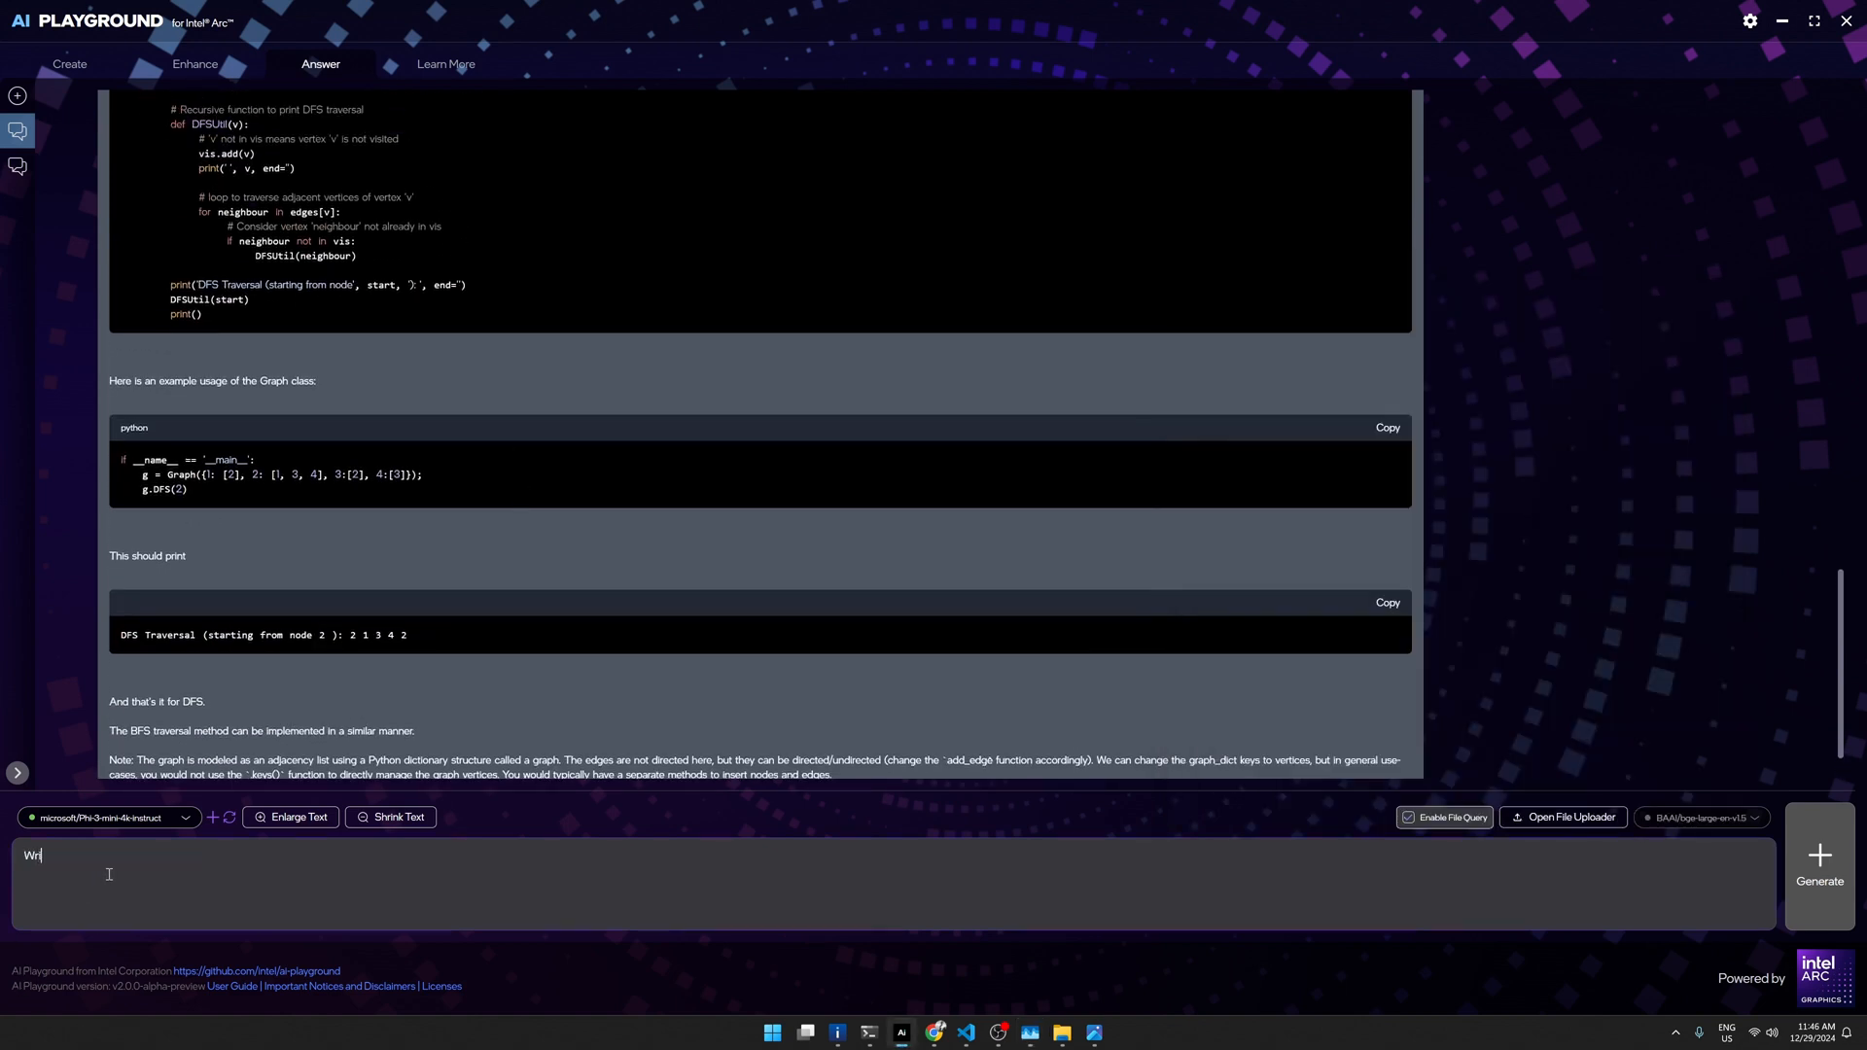
Step: Submit the prompt 'Write an email to report my manager that I am sick' for generation
text(te an email to report my m)
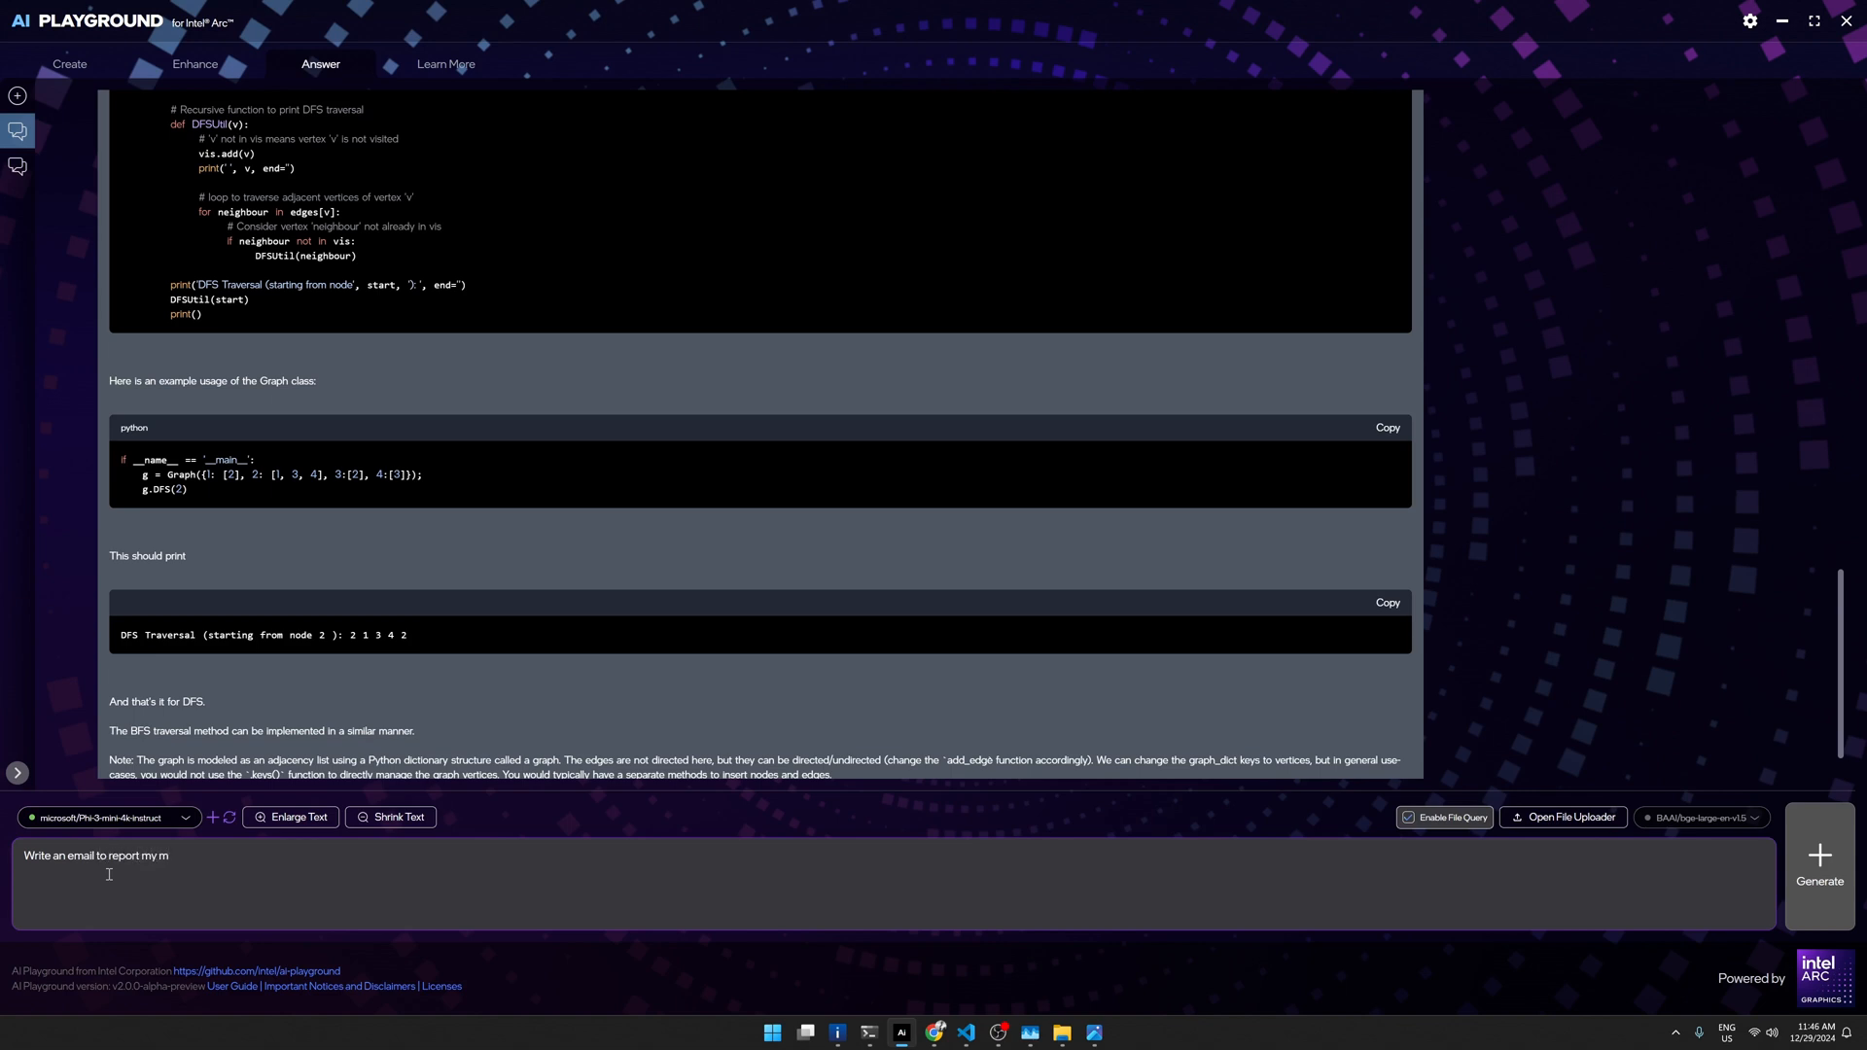
text(anager that)
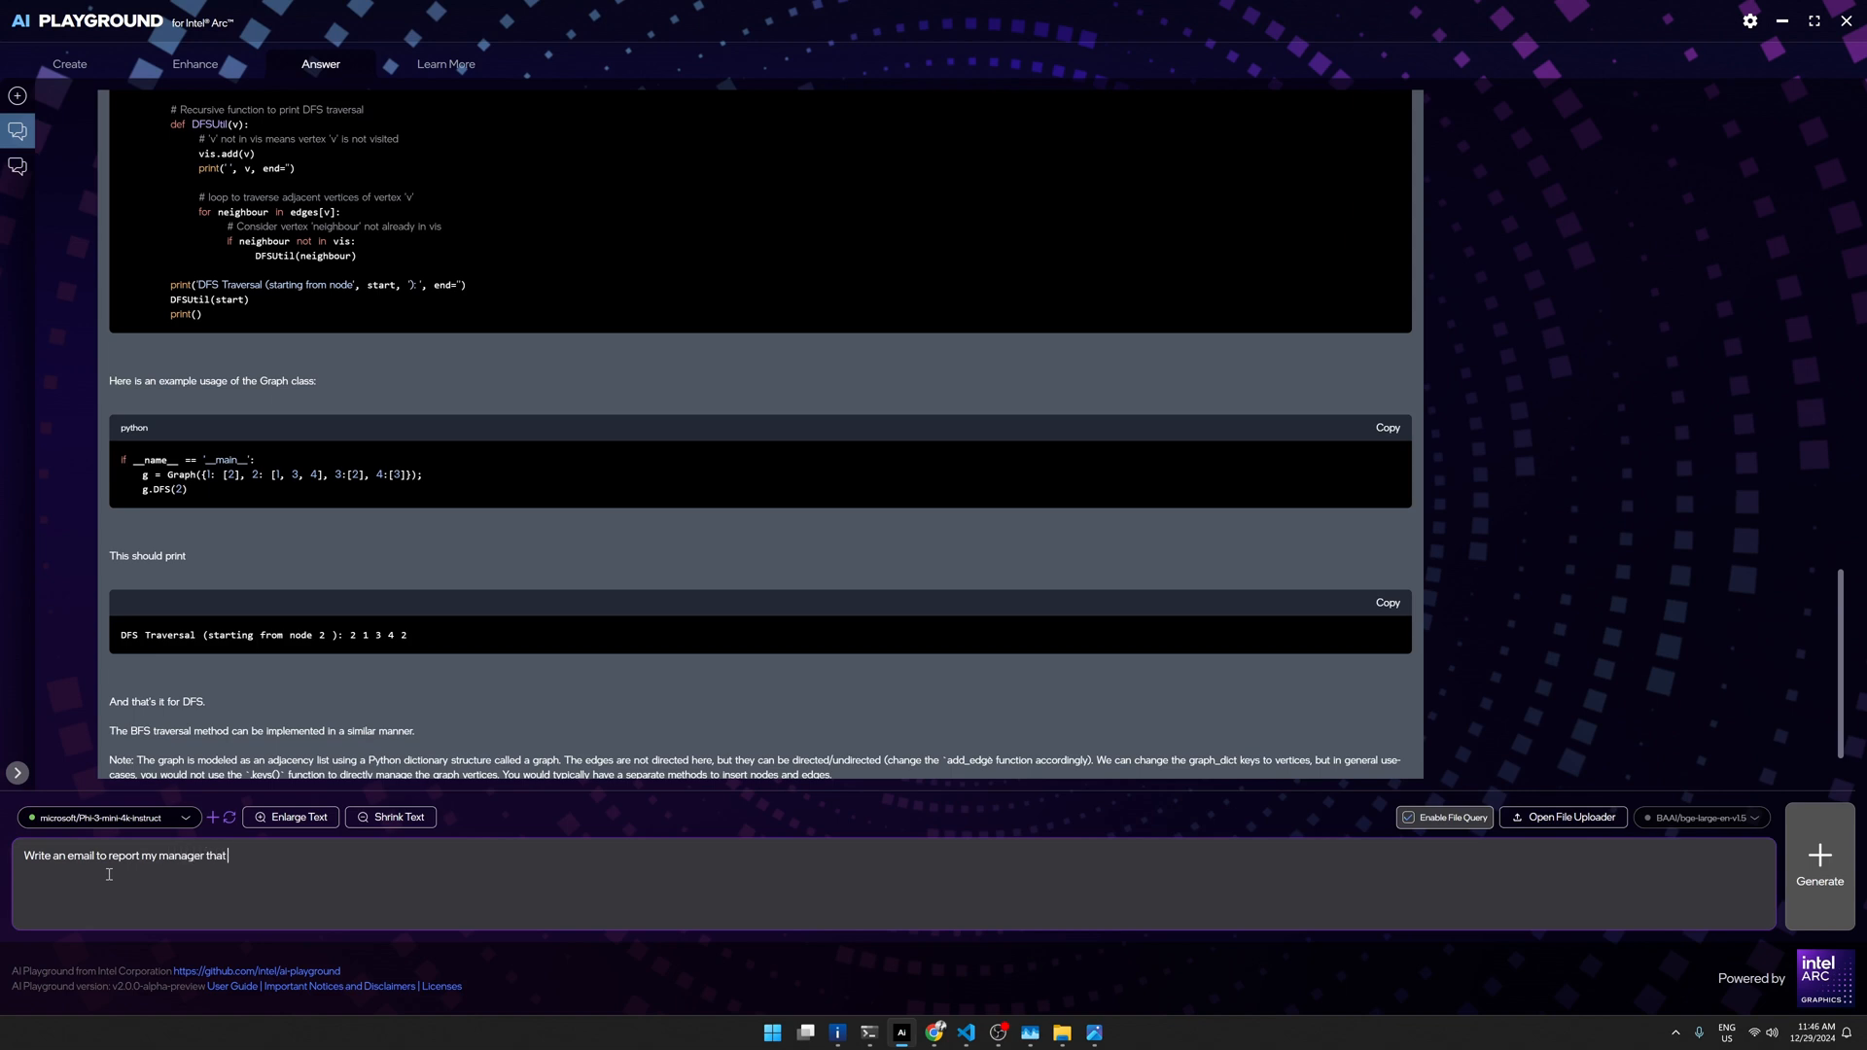
text(I am sick)
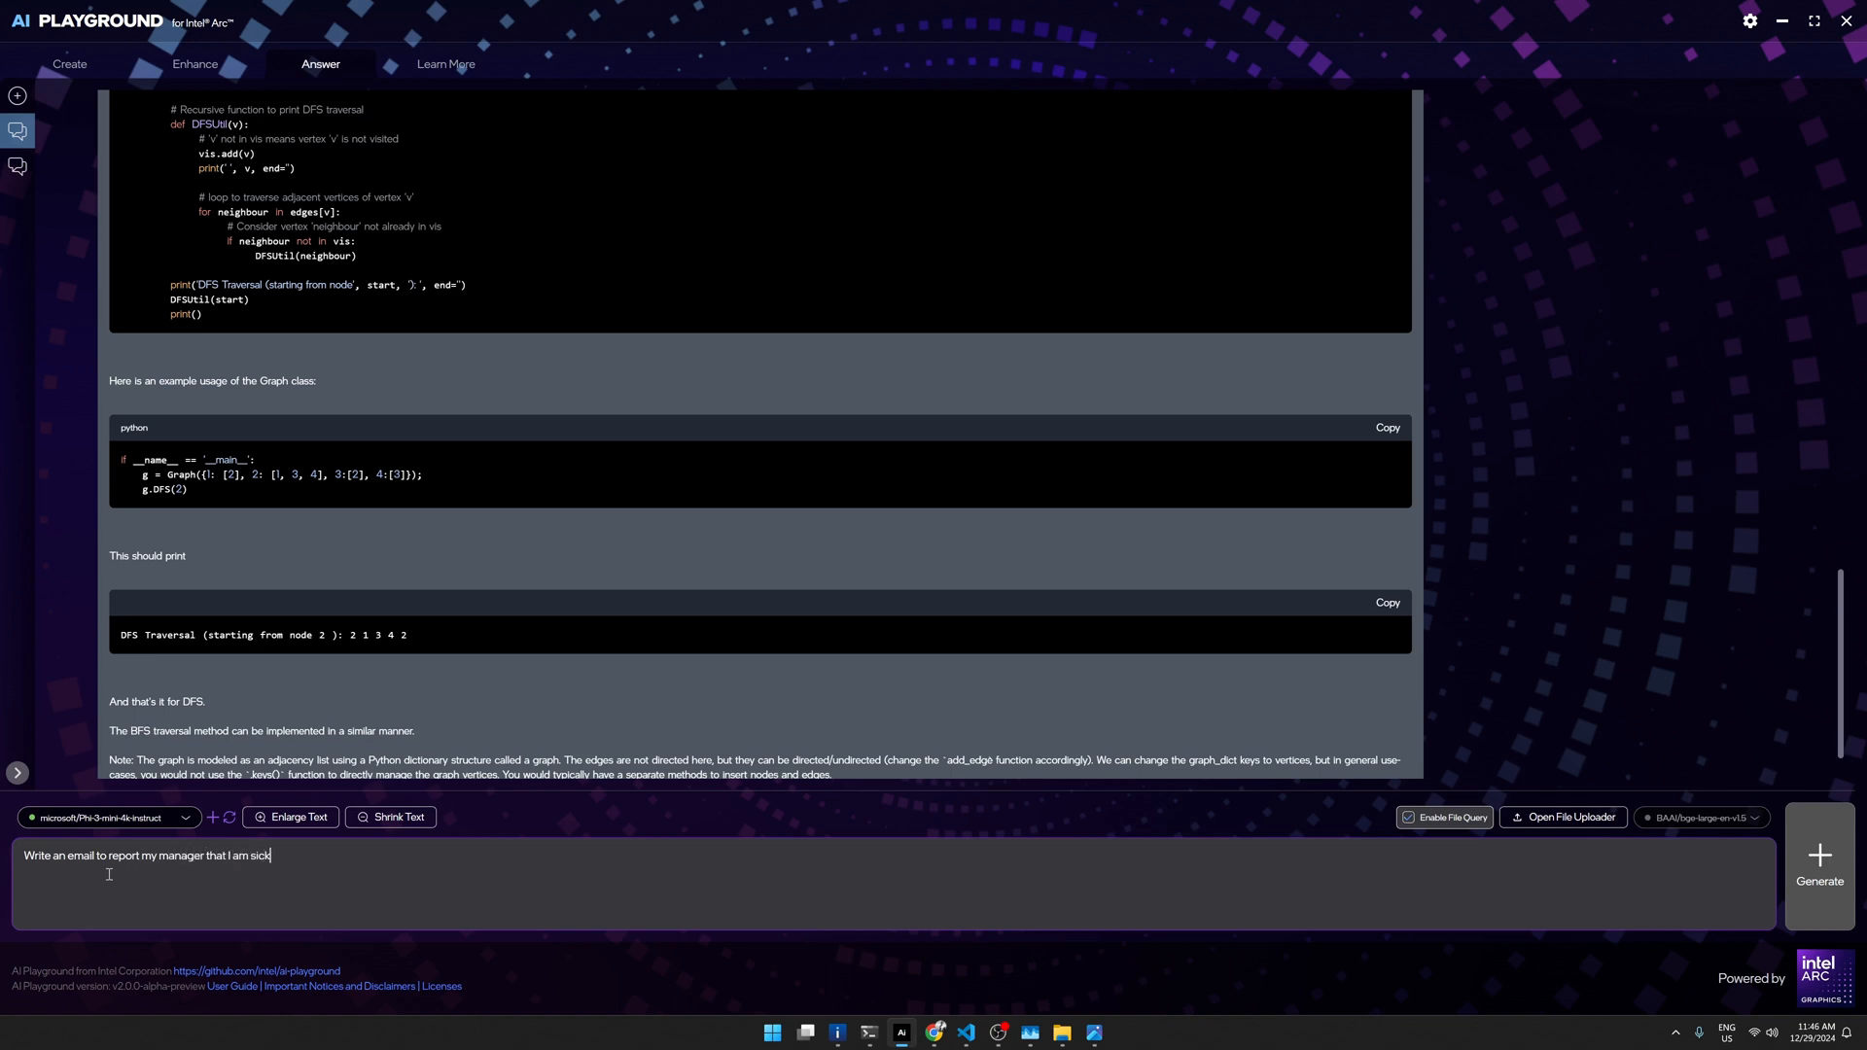
click(1819, 864)
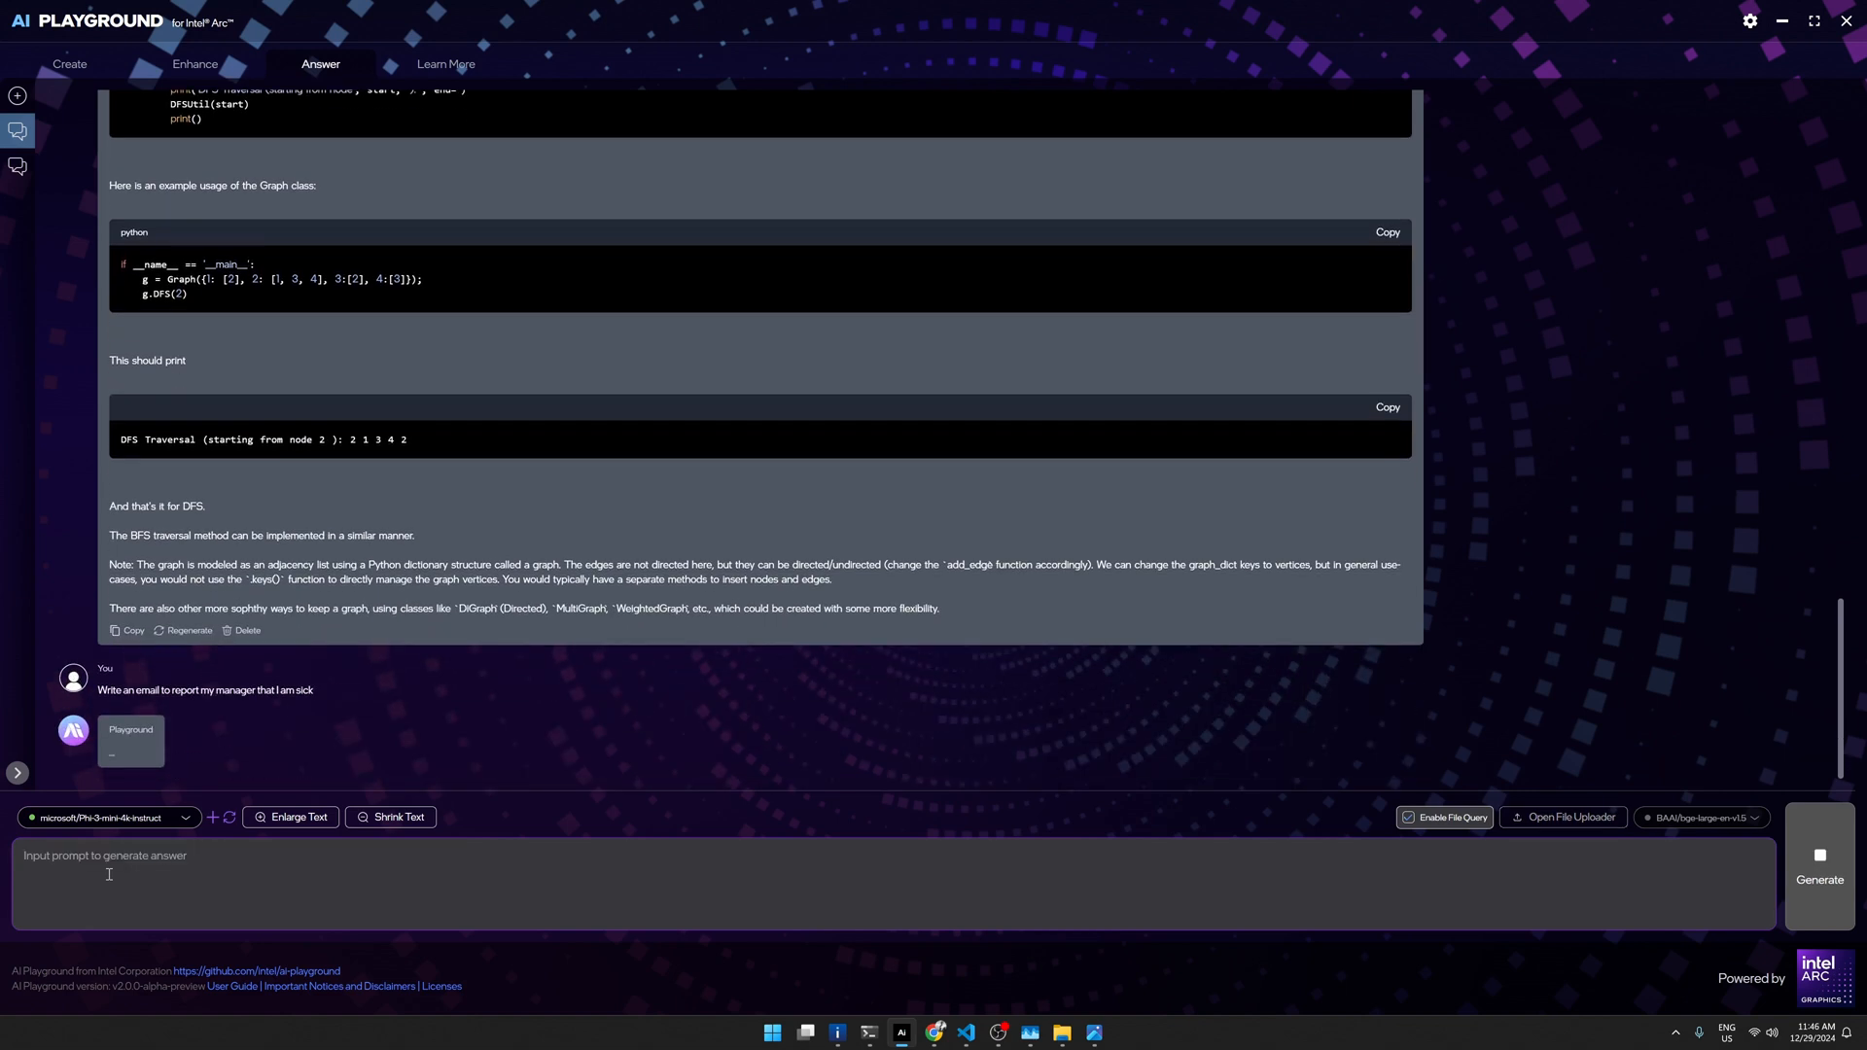